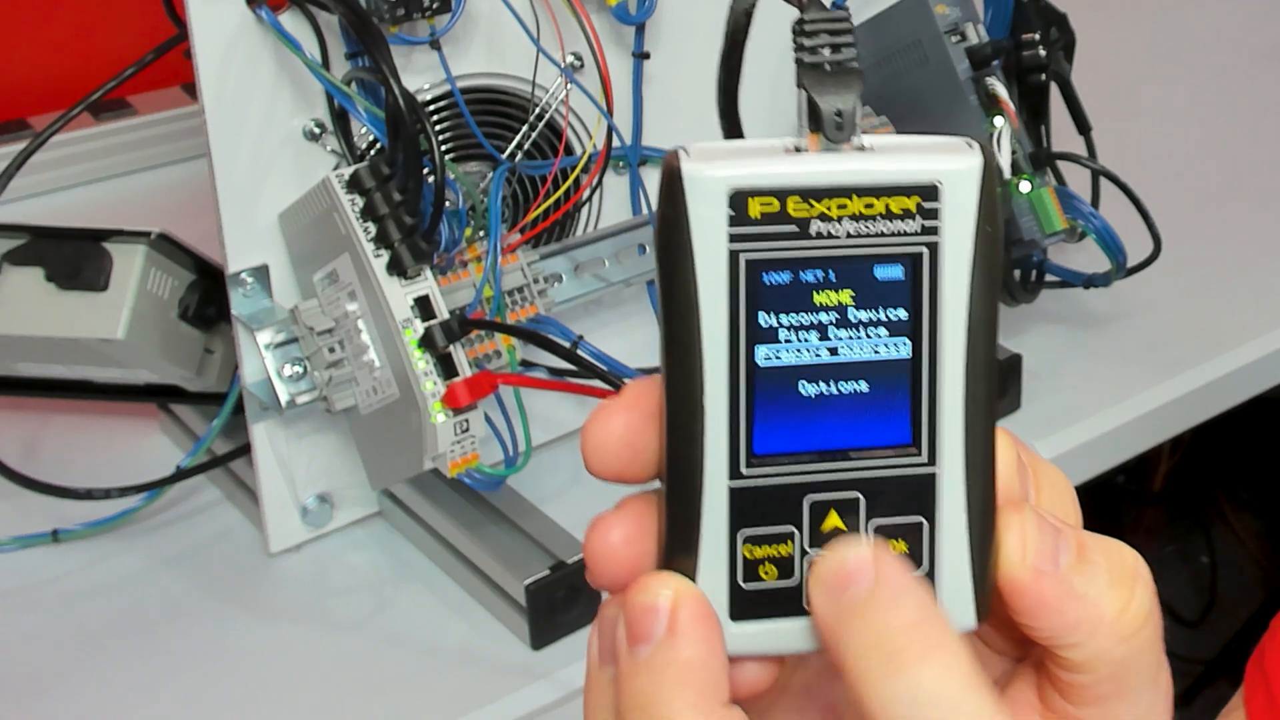
Open Prepare Address to reach the network selection showing Network 1 (192.168.1.0–192.168.1.255)
left_click(894, 546)
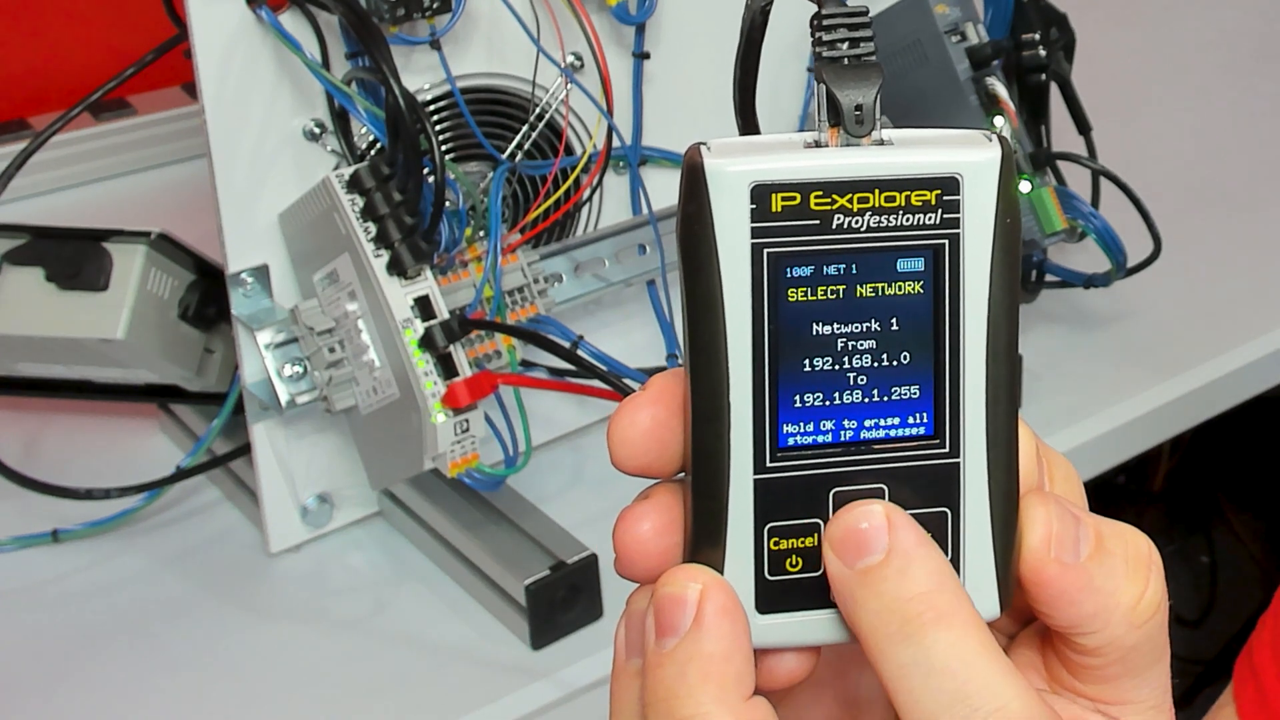
Select Network 2, open its setup, and move to the From DHCP option
left_click(854, 527)
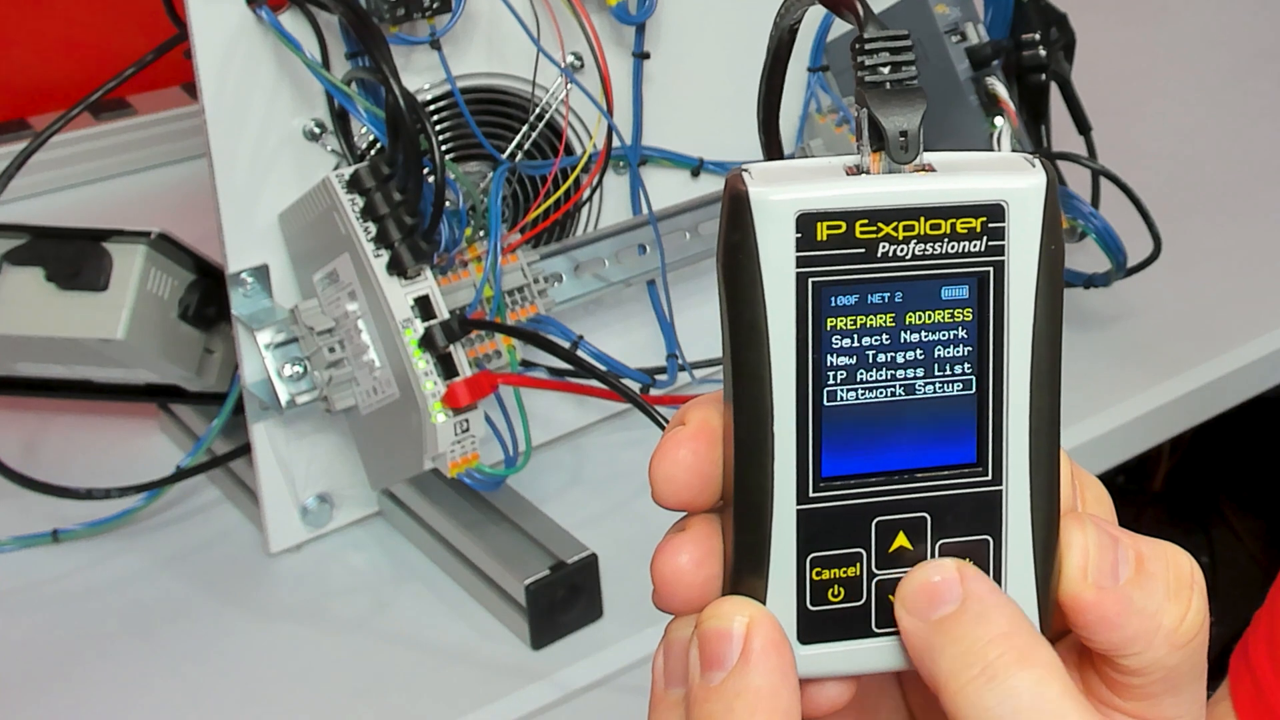
left_click(964, 566)
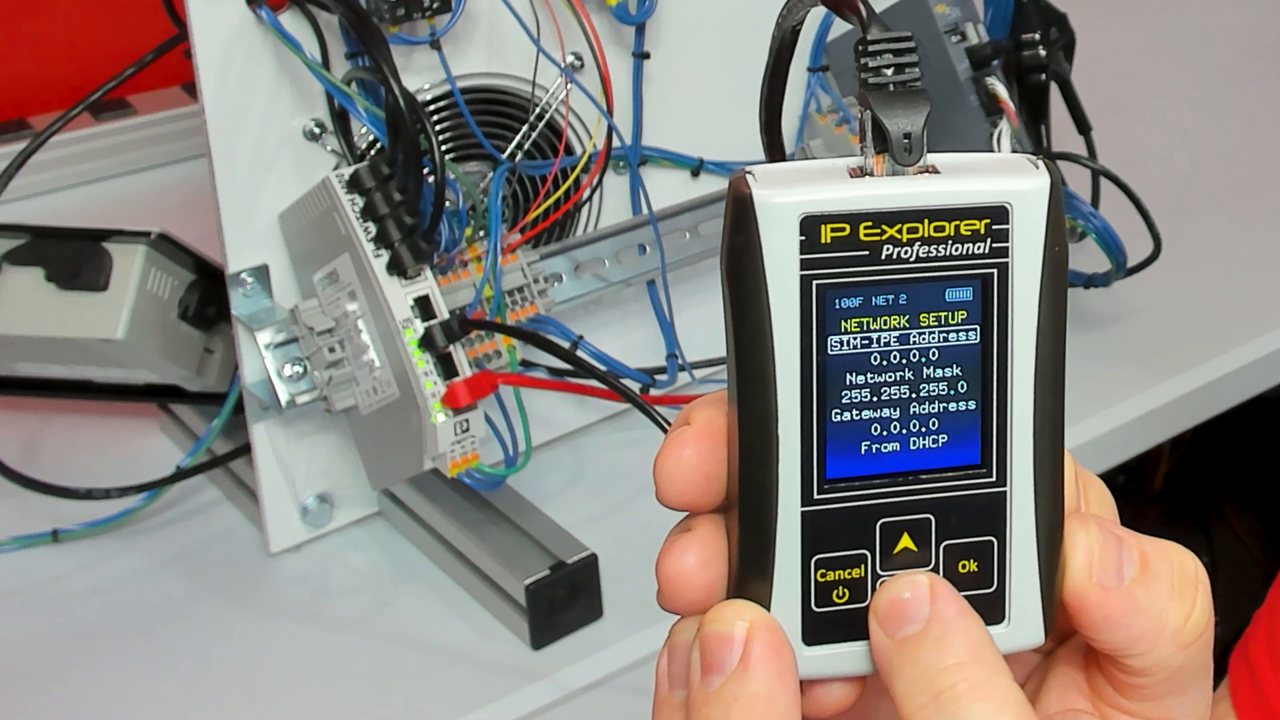
left_click(898, 588)
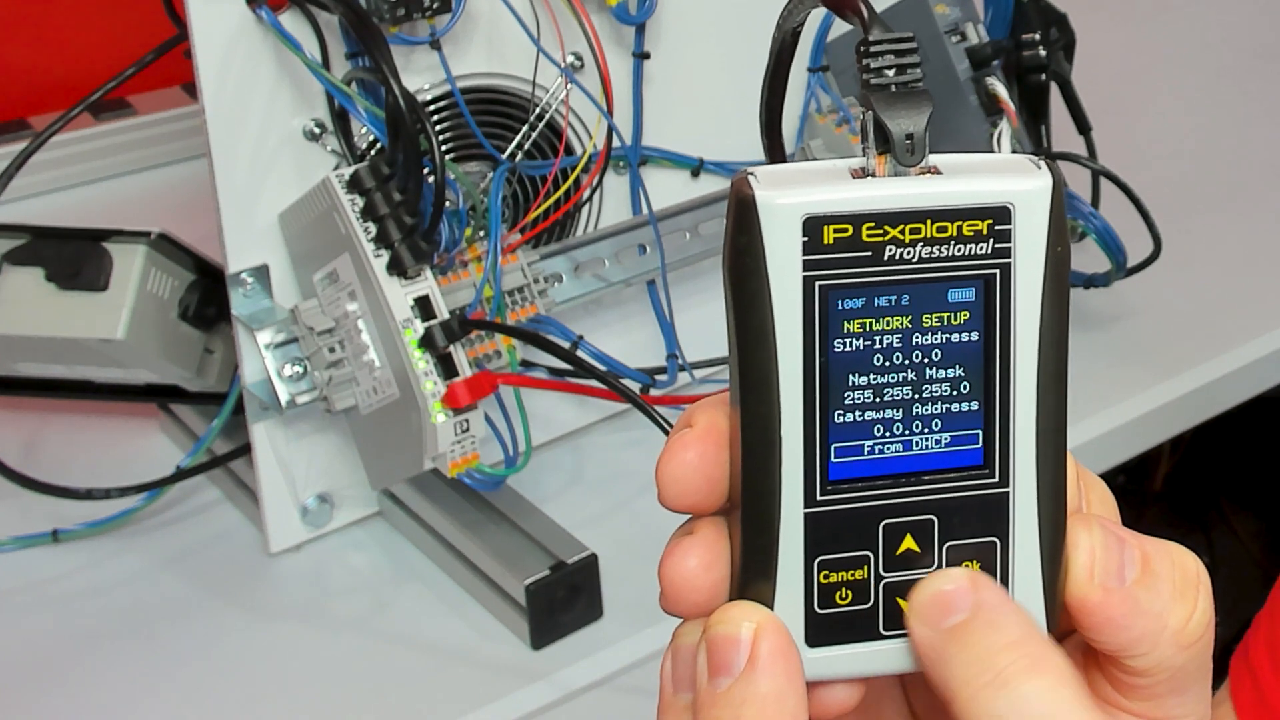